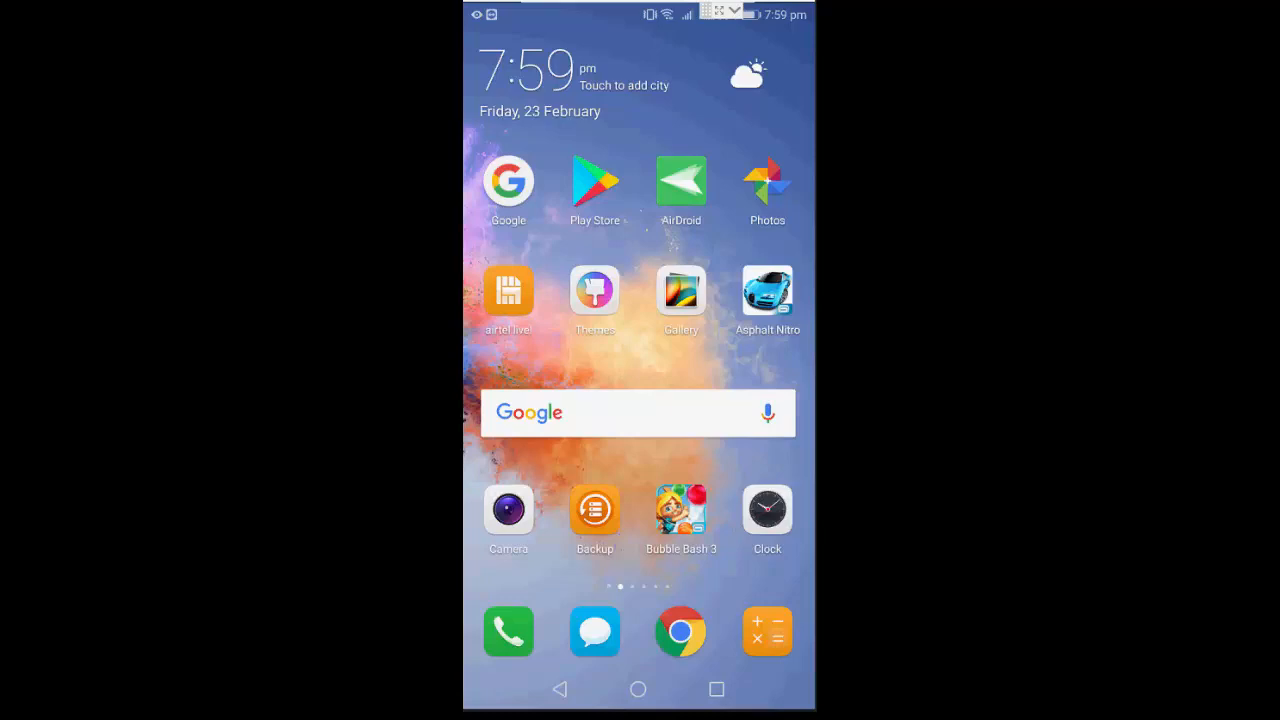
Browse Play Store results for 'delete temp and junk files' after installing Files Go and Empty Folder Cleaner
click(510, 451)
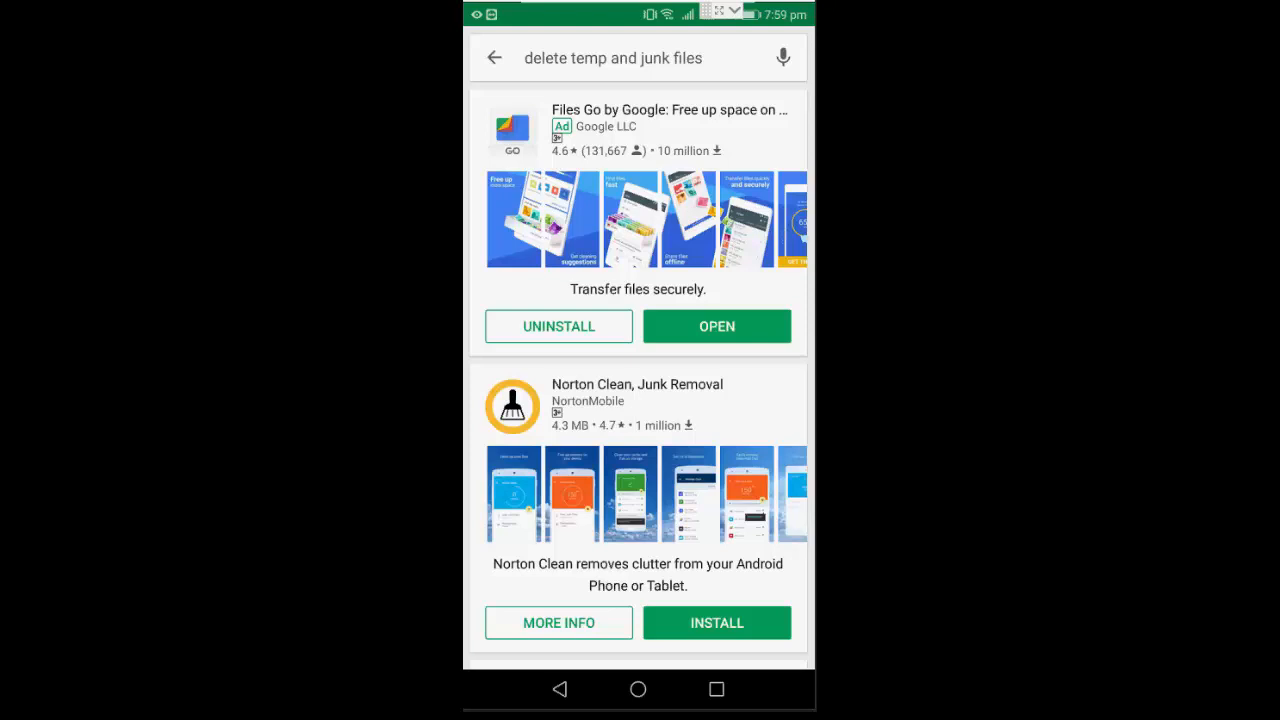
scroll(down, 3)
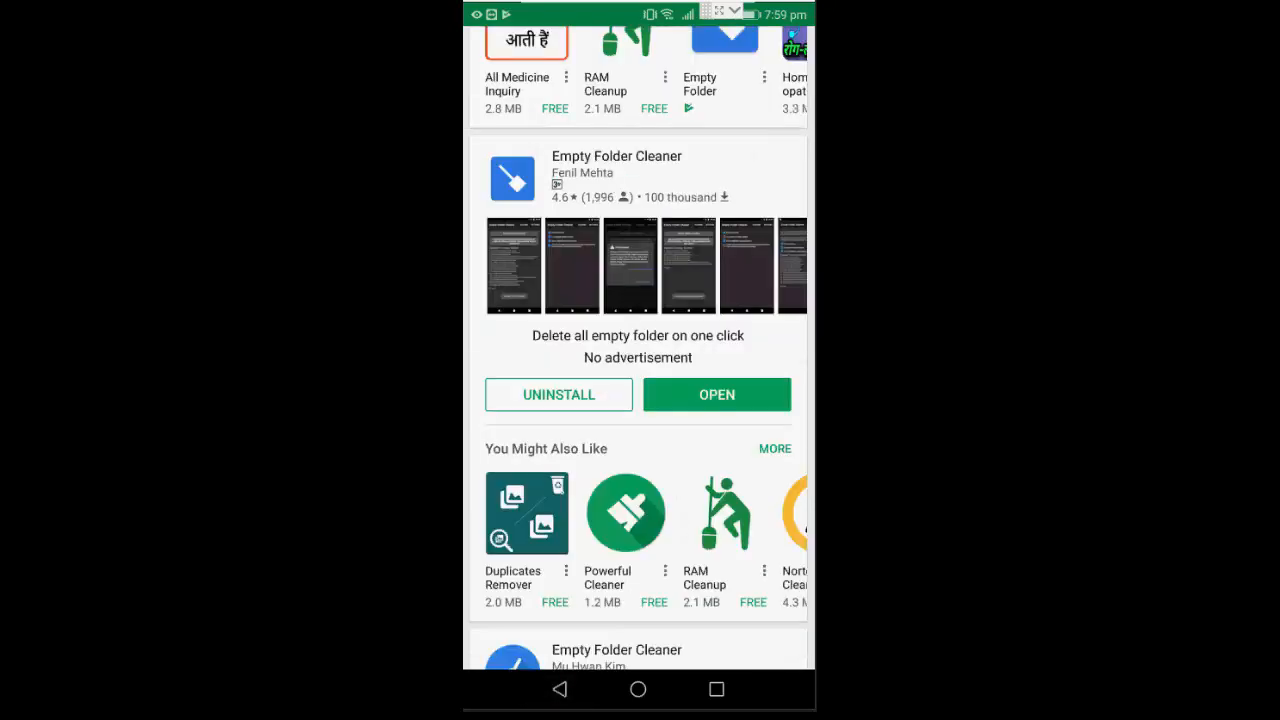
click(637, 689)
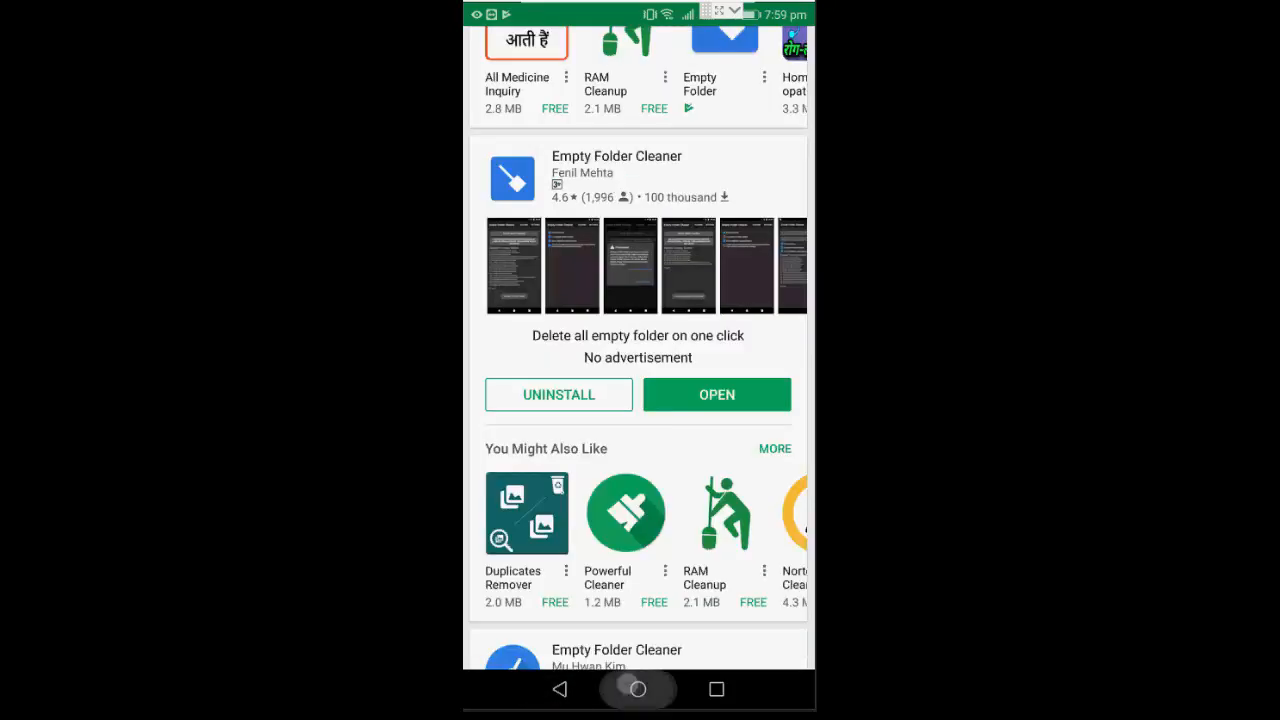
Go home and swipe to the last page showing the Files Go and Empty Folder Cleaner icons
click(637, 688)
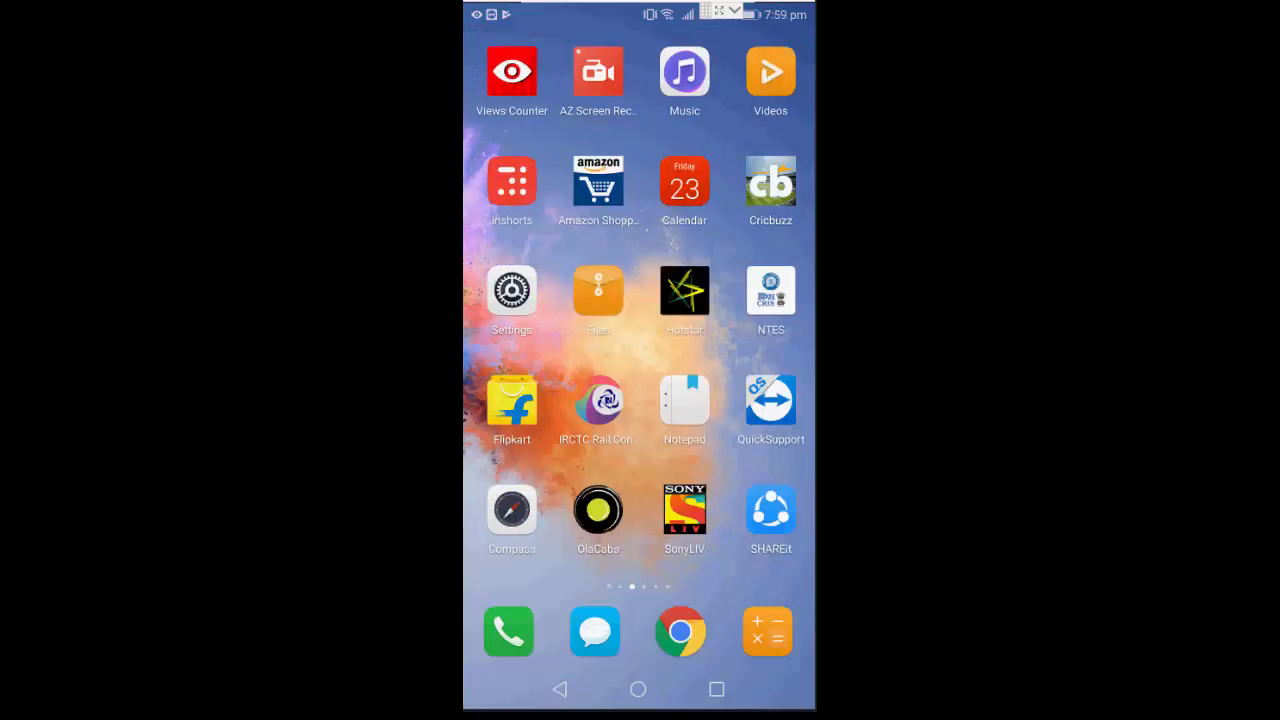
click(598, 291)
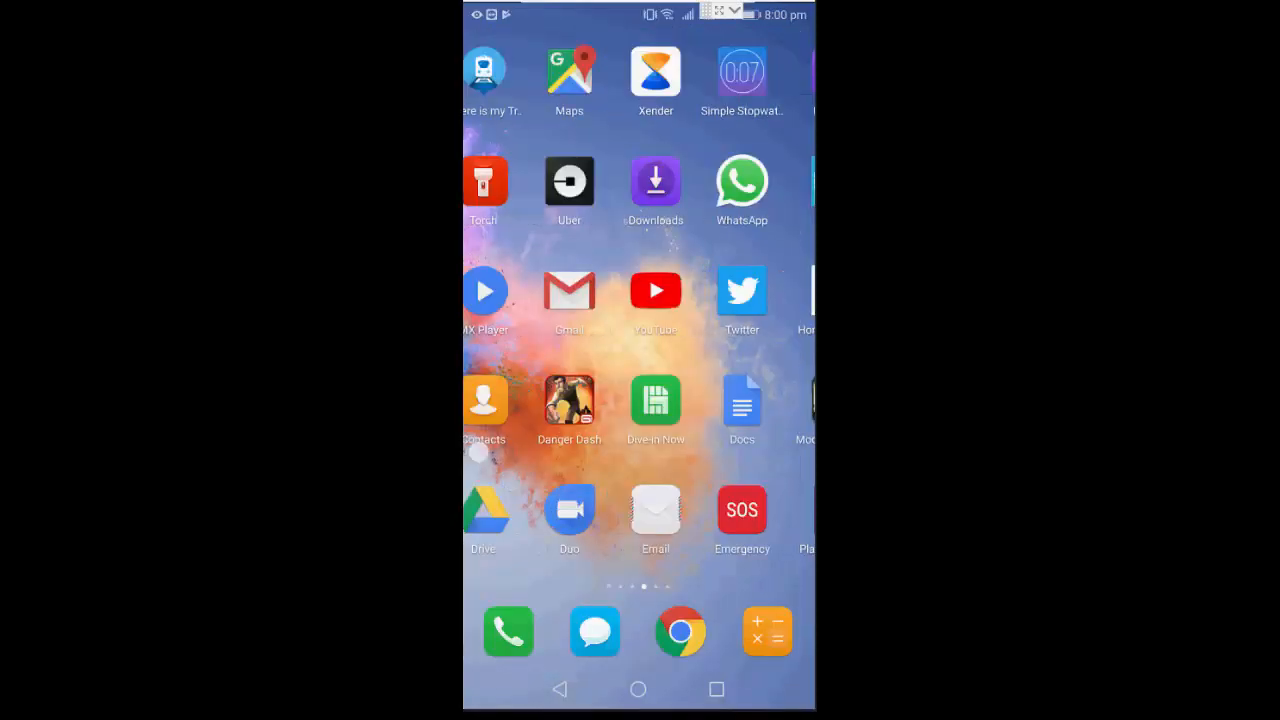
scroll(left, 3)
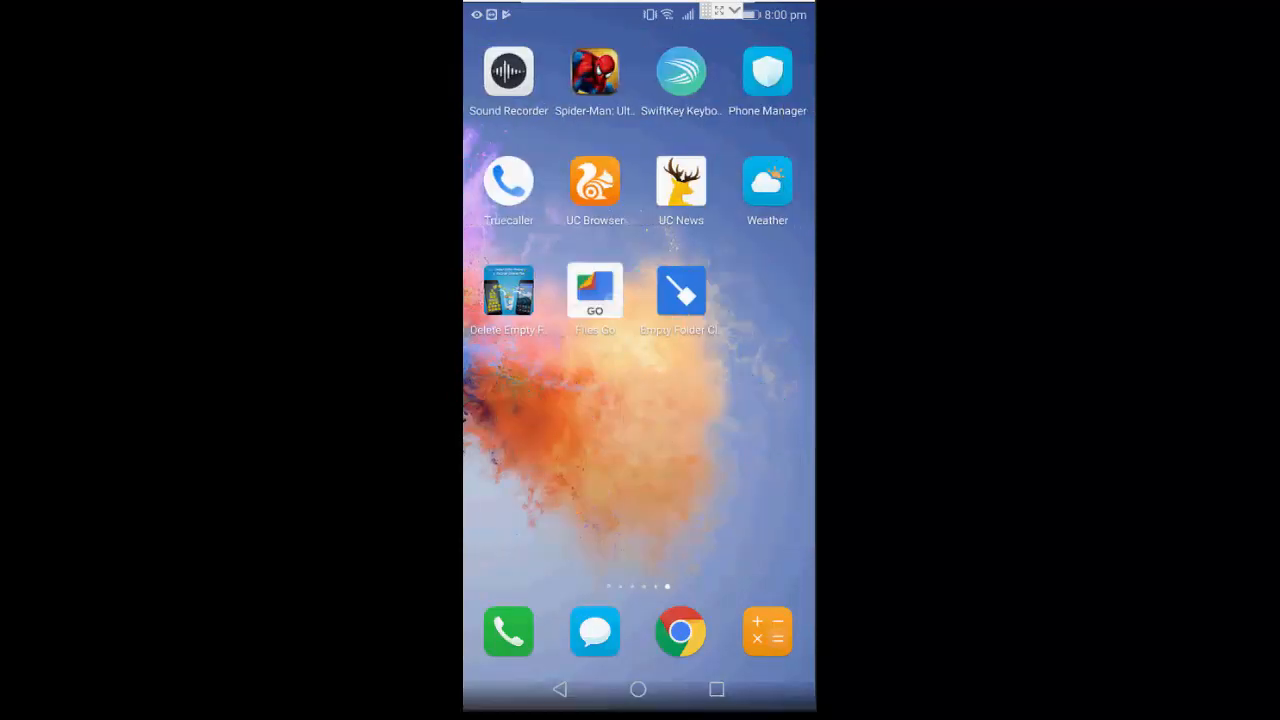
Use Files Go to clear all 14.30 MB of temporary files for Gallery, Maps, Xender and Flipkart
click(594, 291)
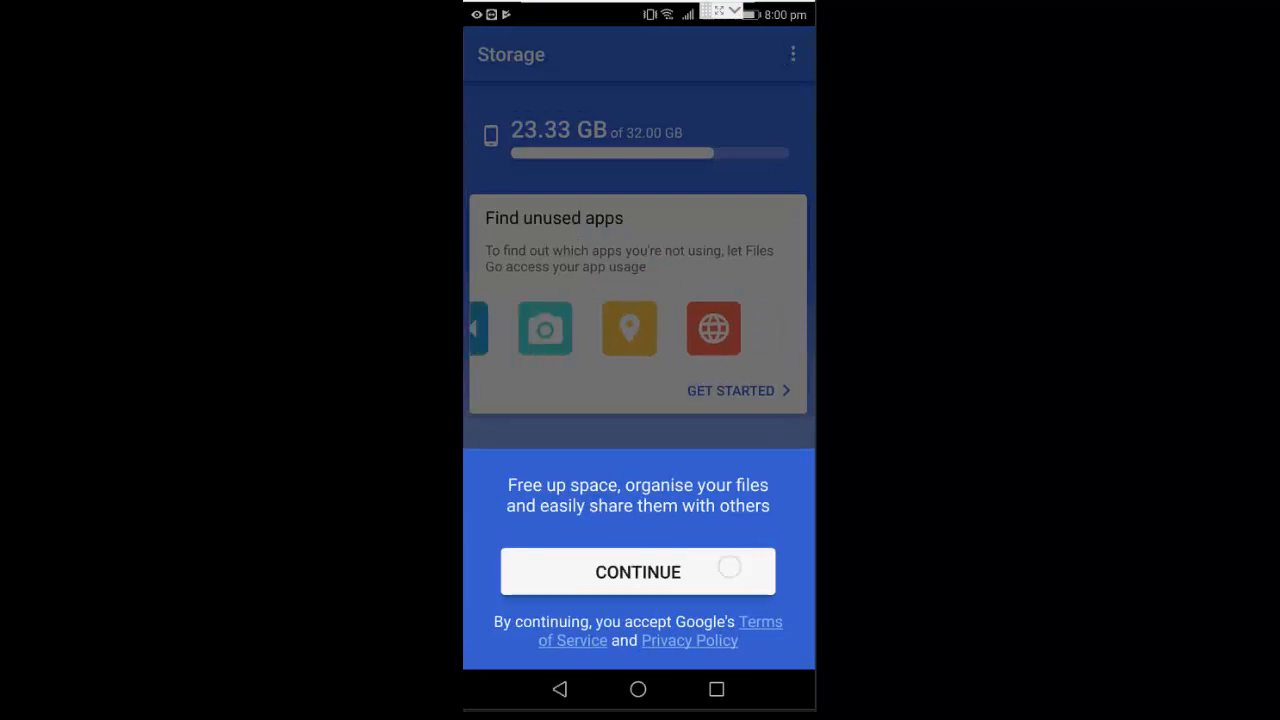
click(637, 571)
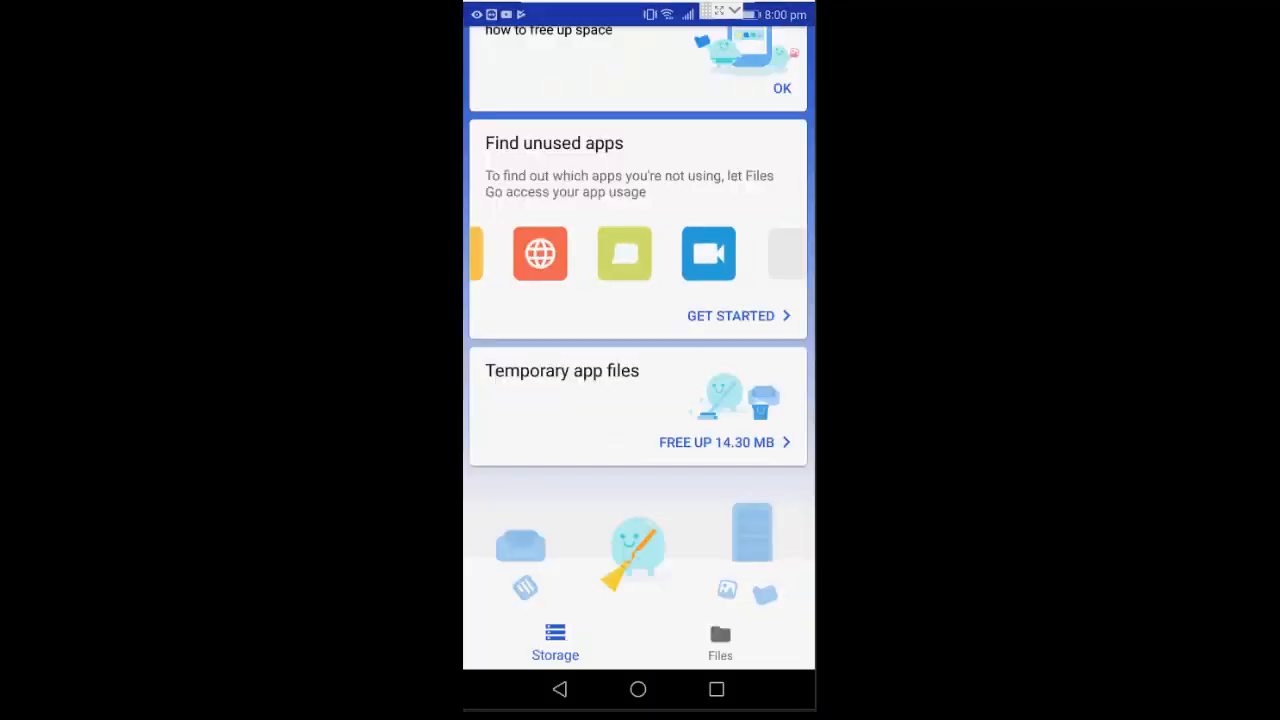
click(730, 315)
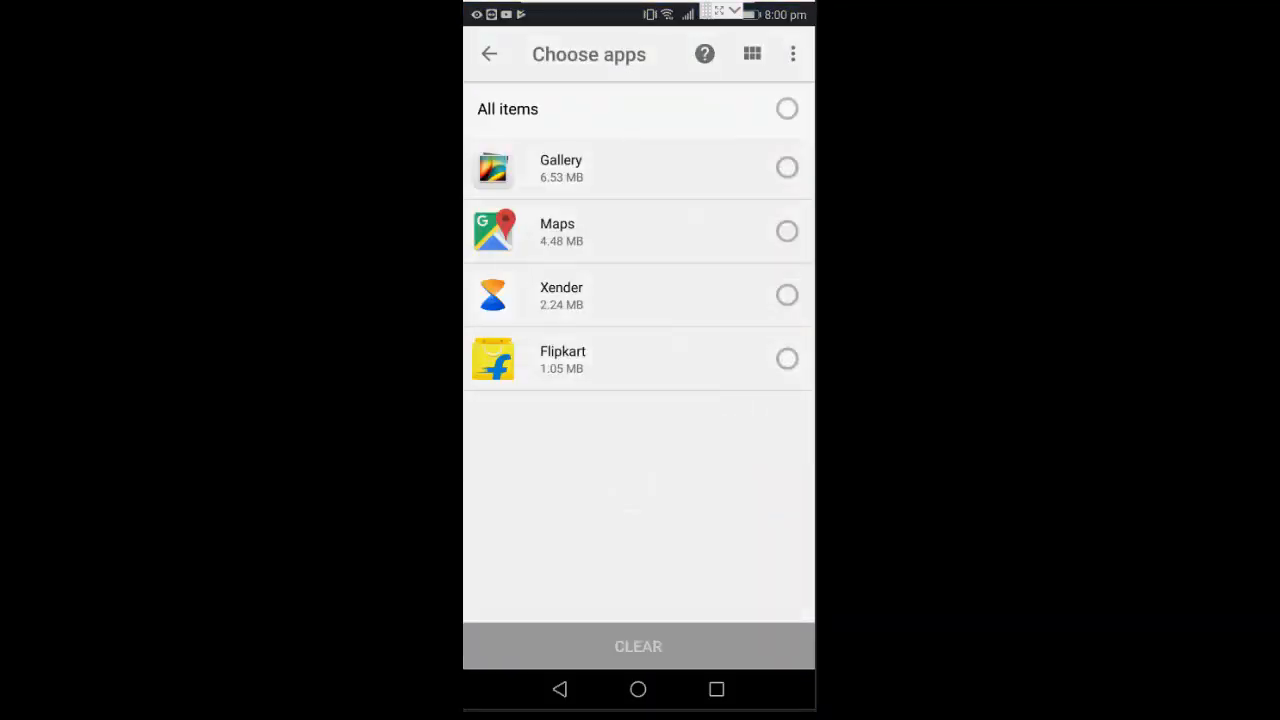
click(638, 646)
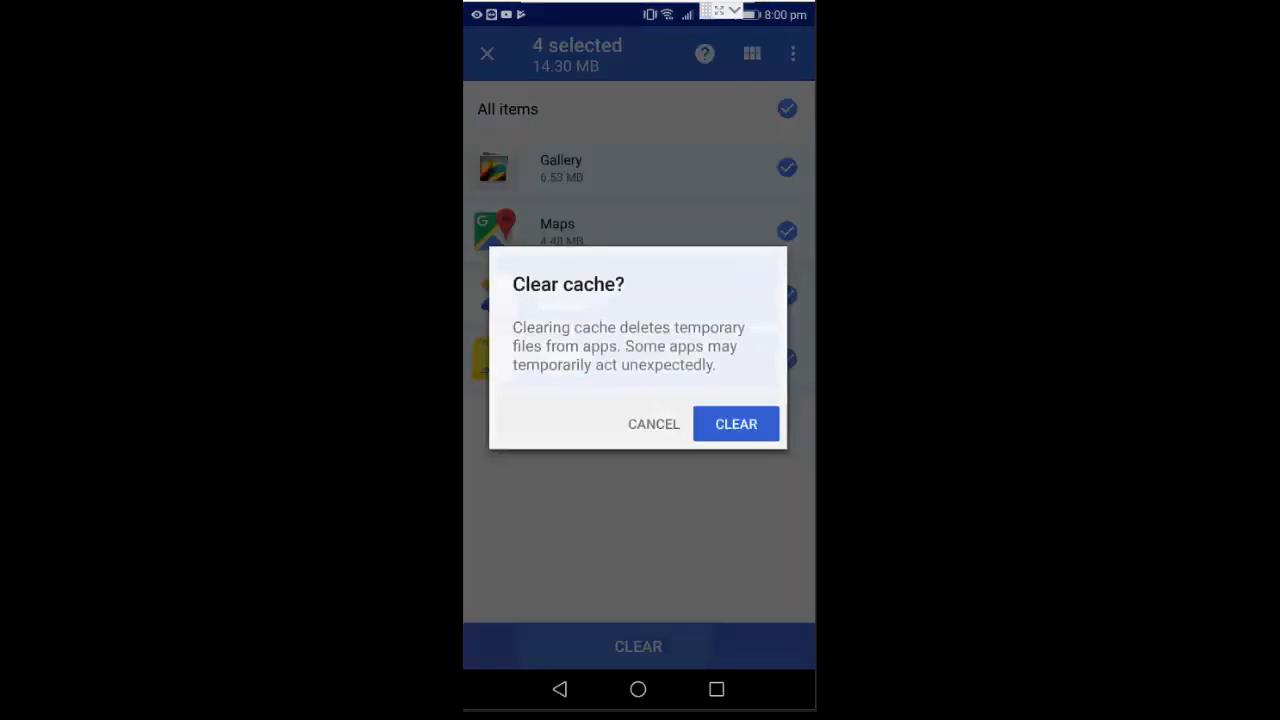
click(736, 424)
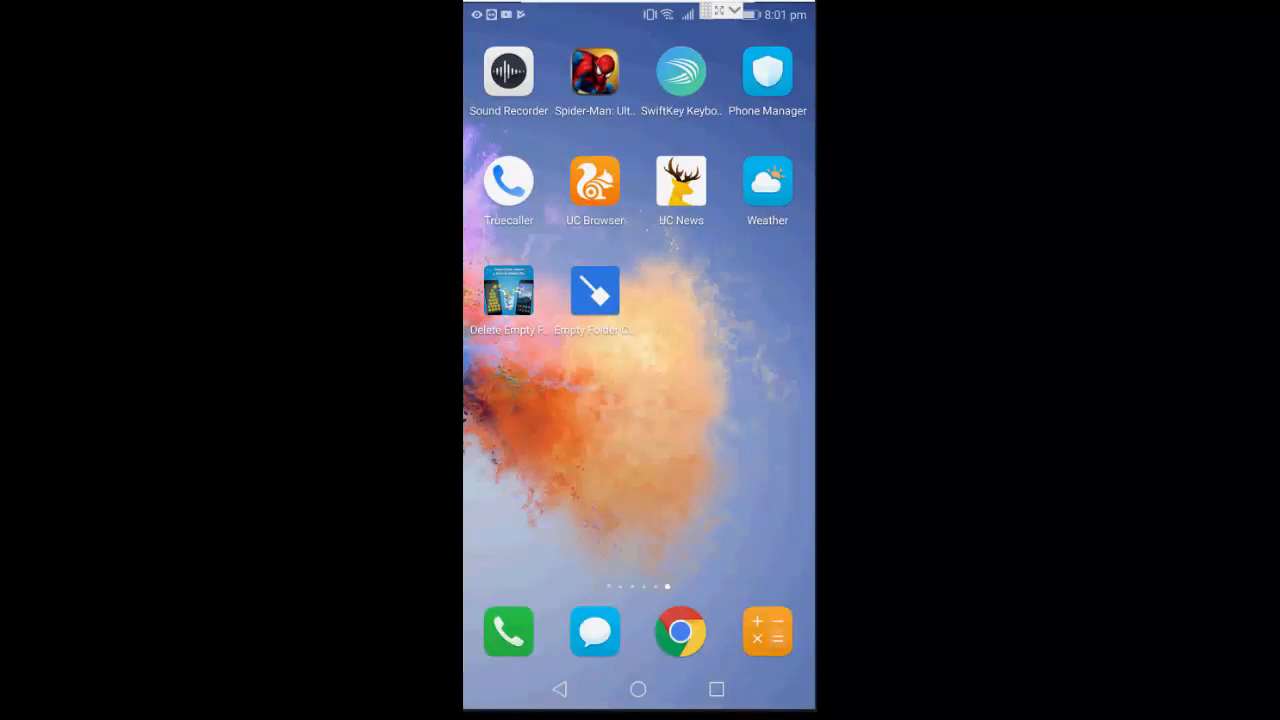
Grant Empty Folder Cleaner file access, delete all 156 empty folders, and return home
click(594, 292)
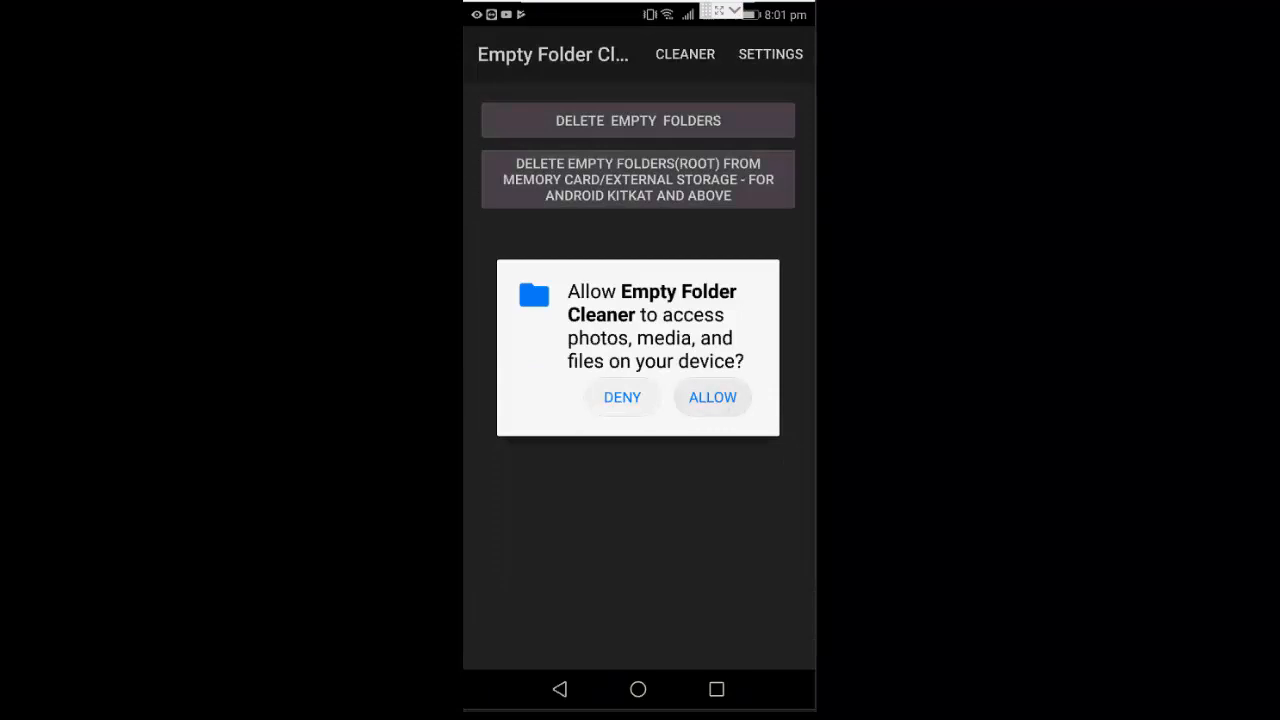
click(712, 397)
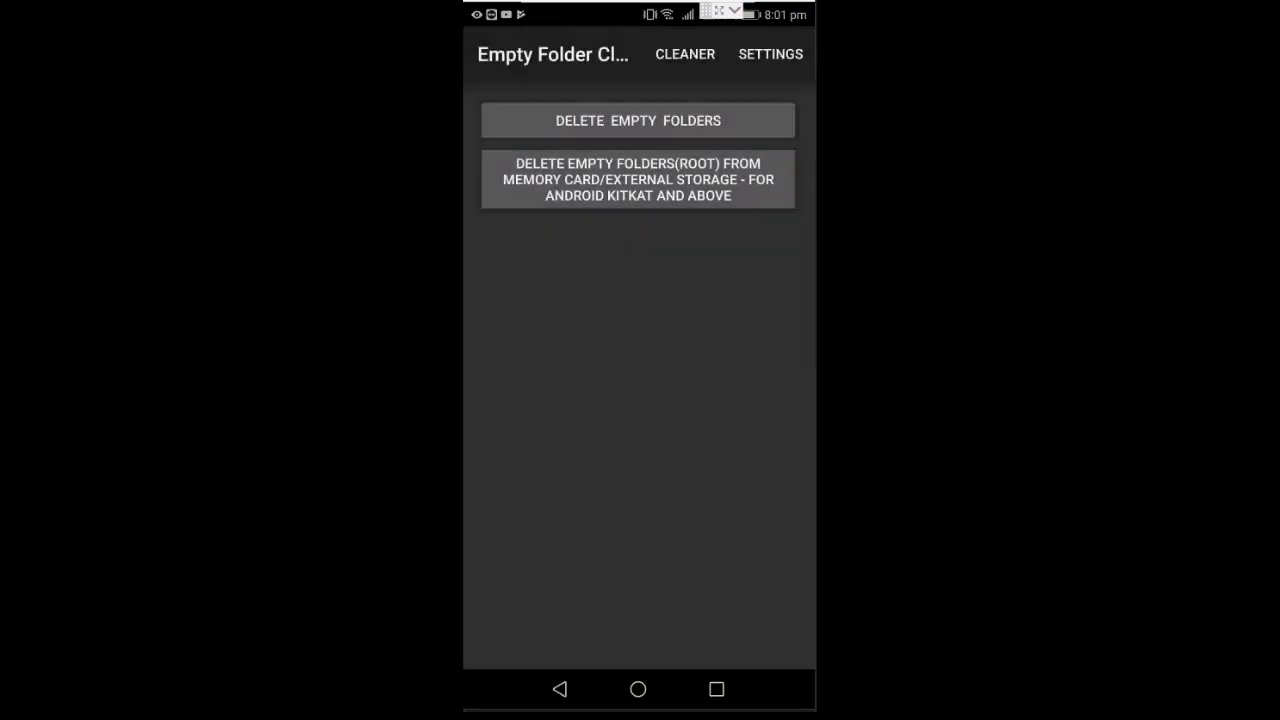
click(770, 54)
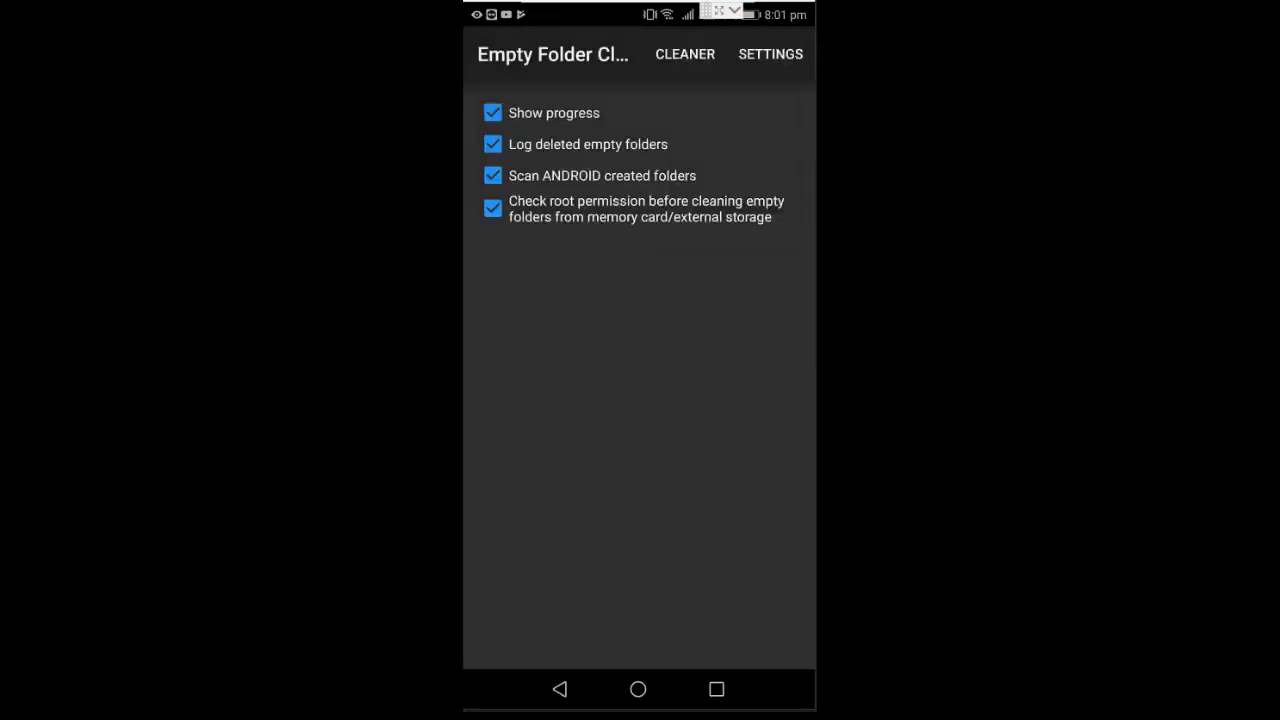
click(685, 54)
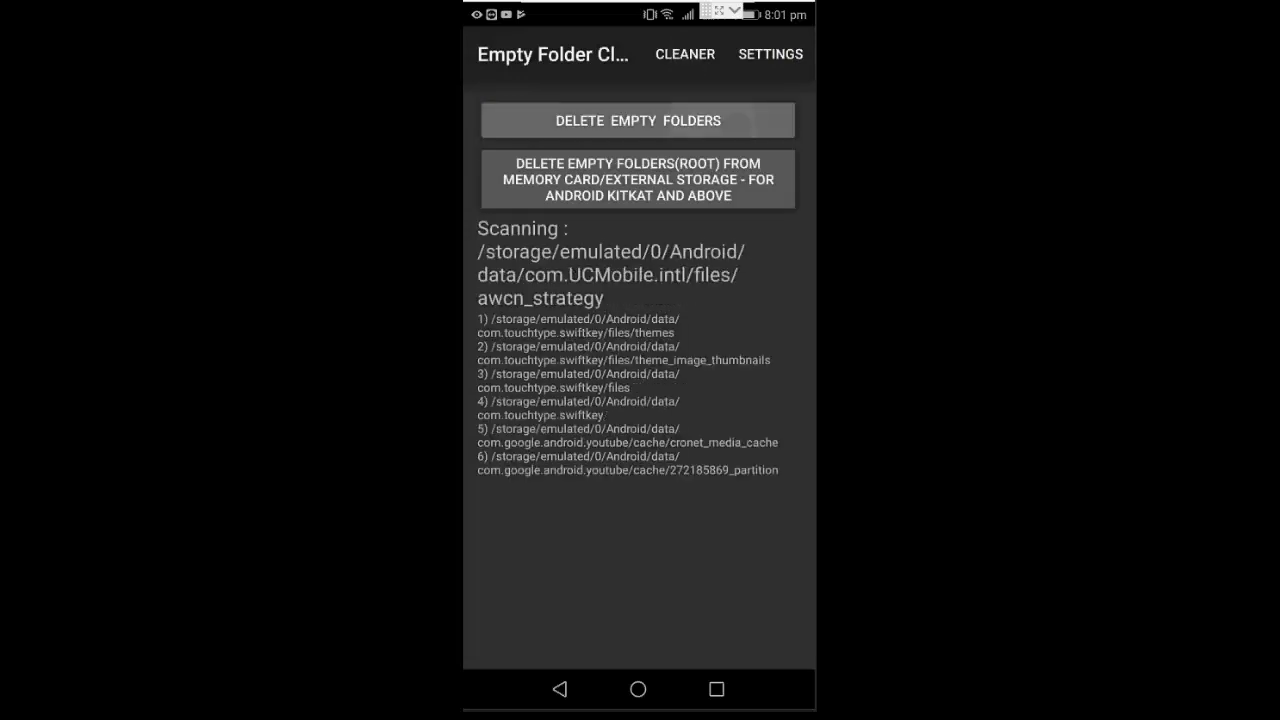
click(637, 120)
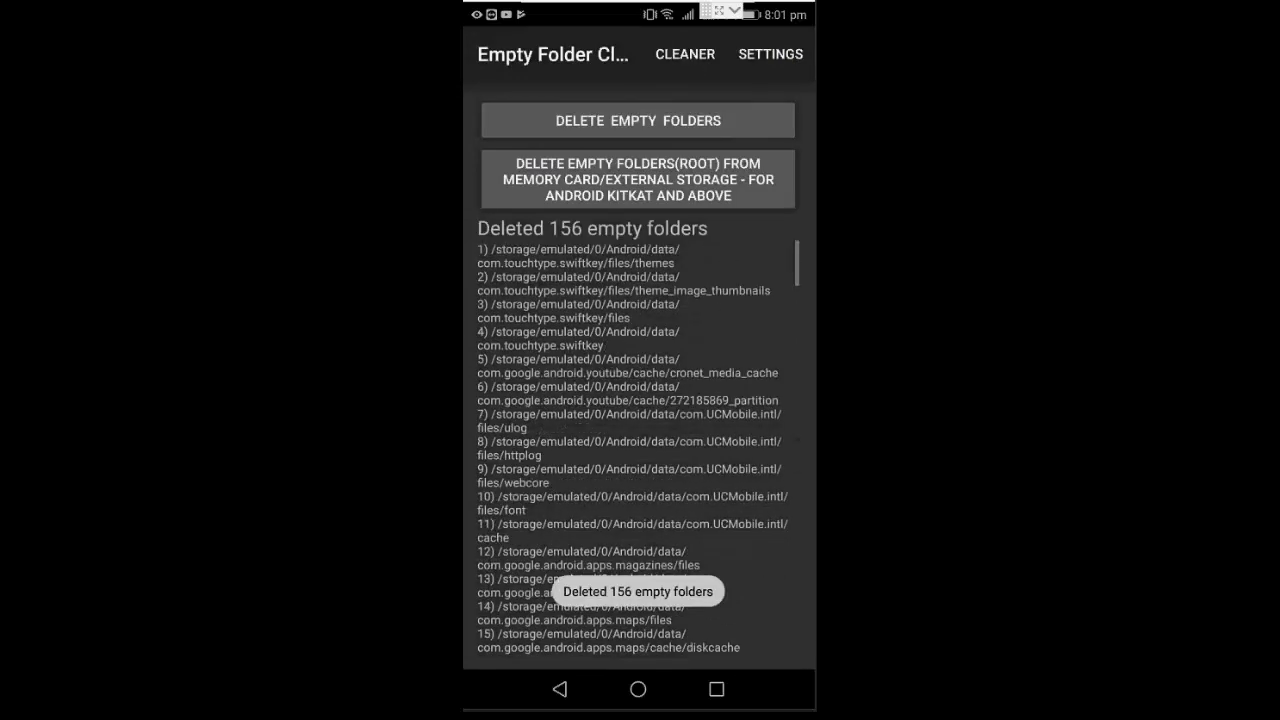
scroll(down, 3)
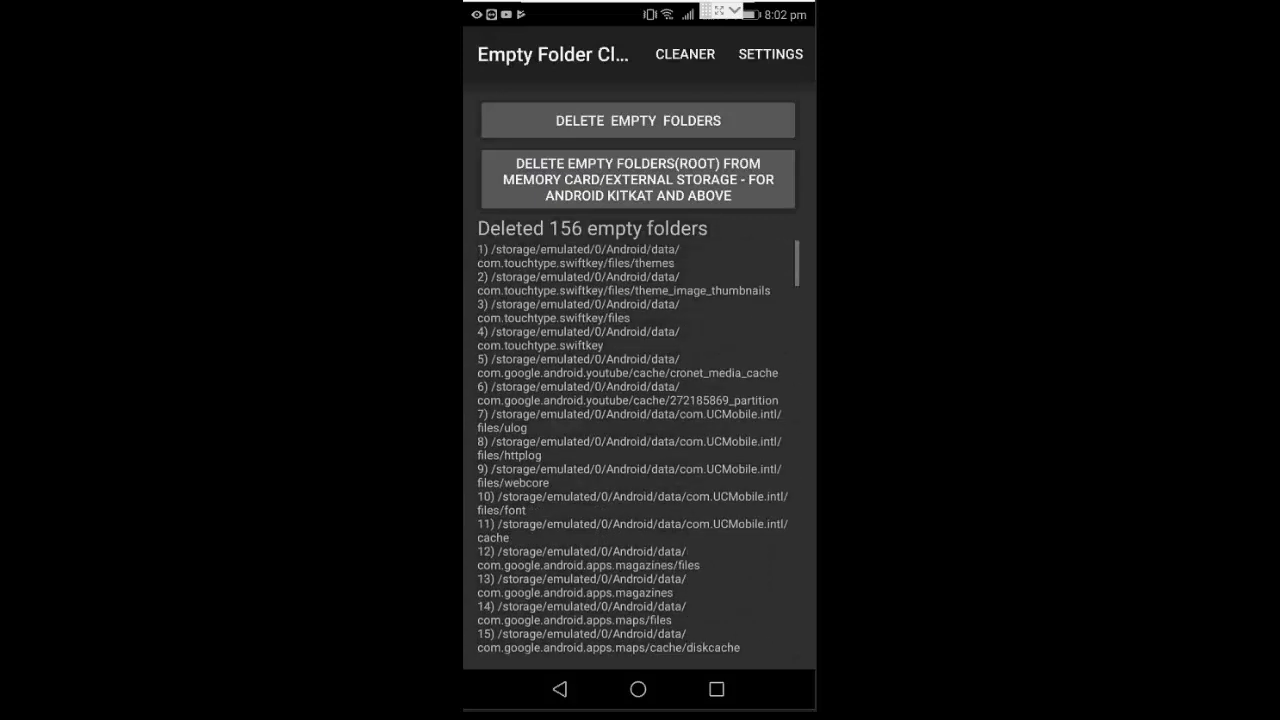
click(637, 120)
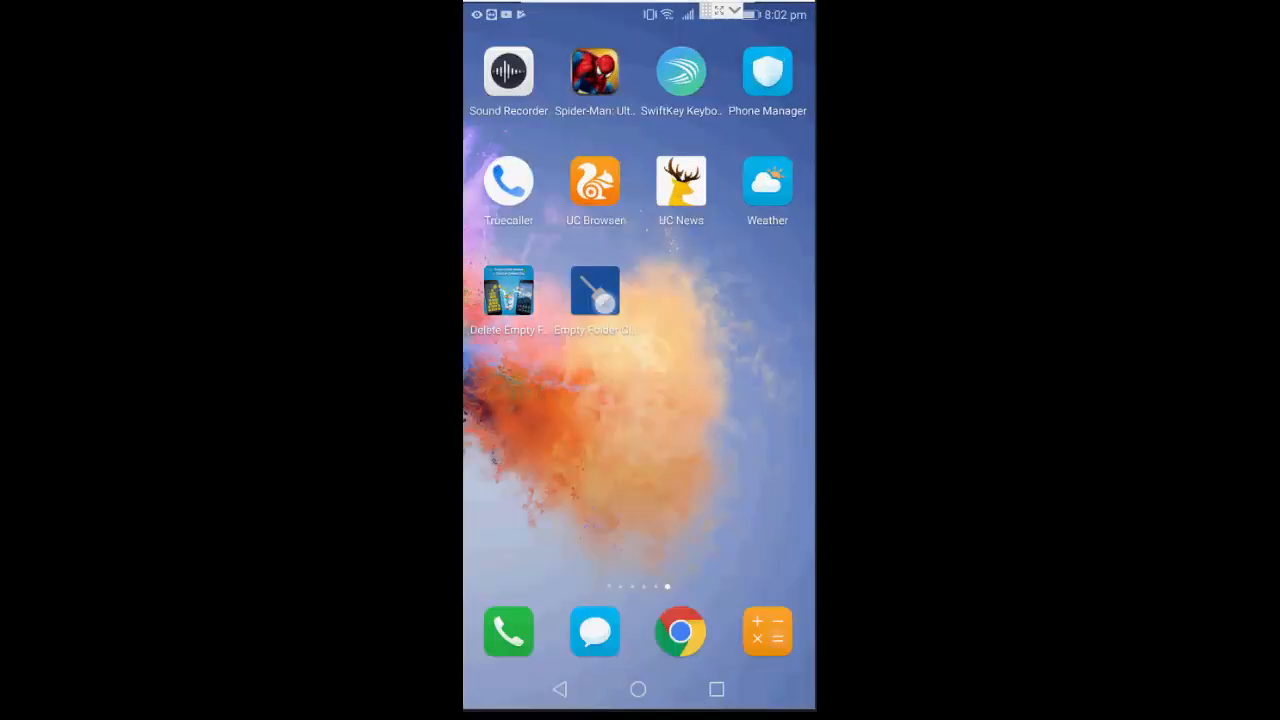
Drag Empty Folder Cleaner onto Uninstall and confirm its removal
drag(595, 290, 640, 18)
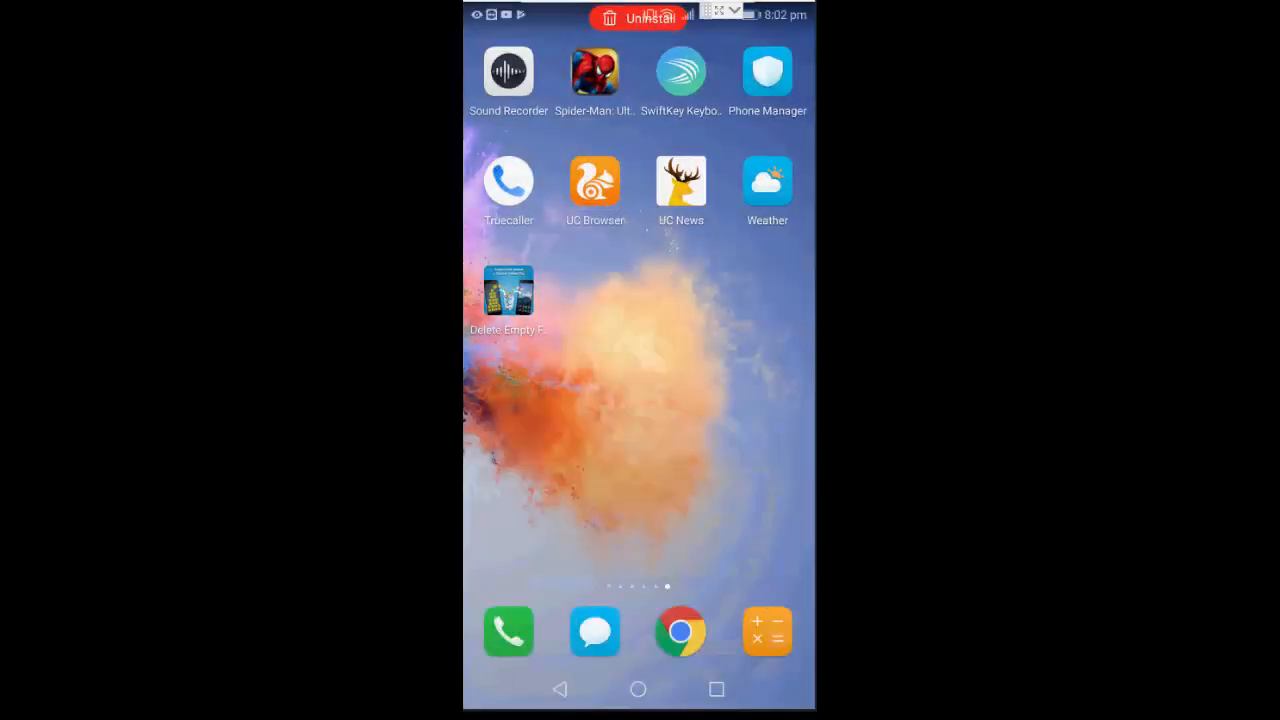
click(638, 19)
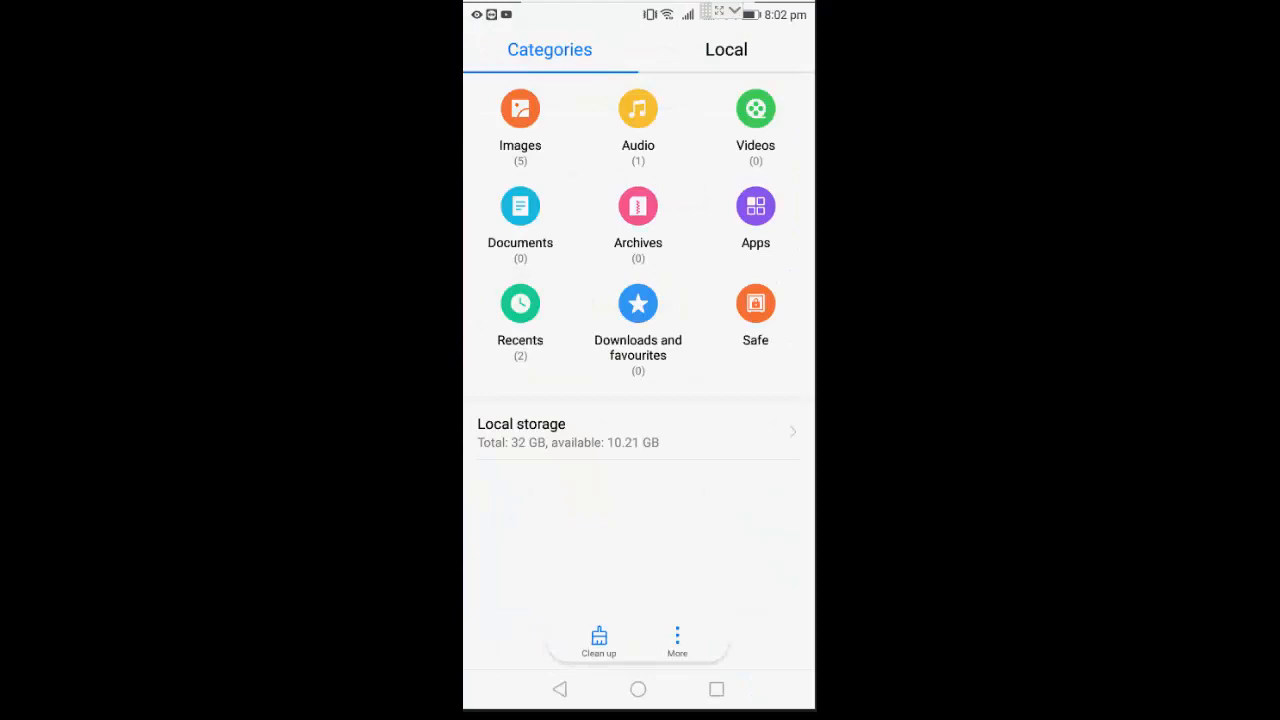
Clean 84.83 MB of system cache in Huawei Files, raising free storage to 10.29 GB
click(598, 640)
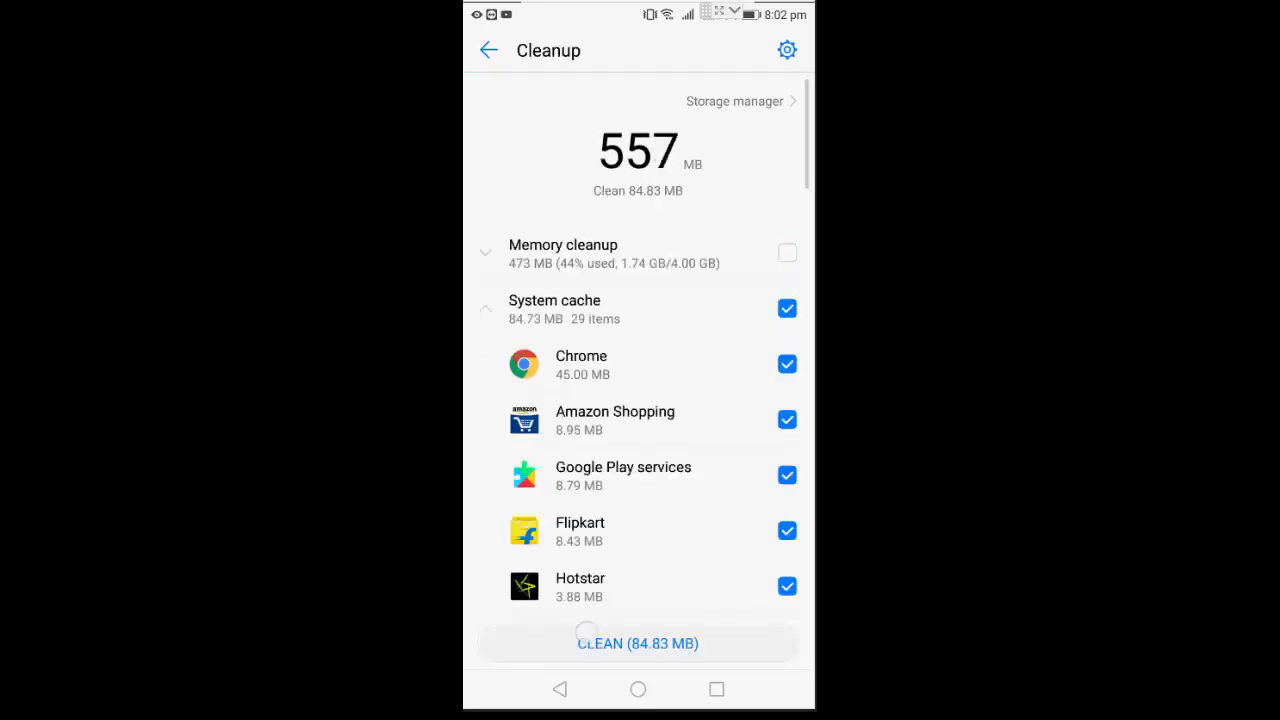
click(637, 643)
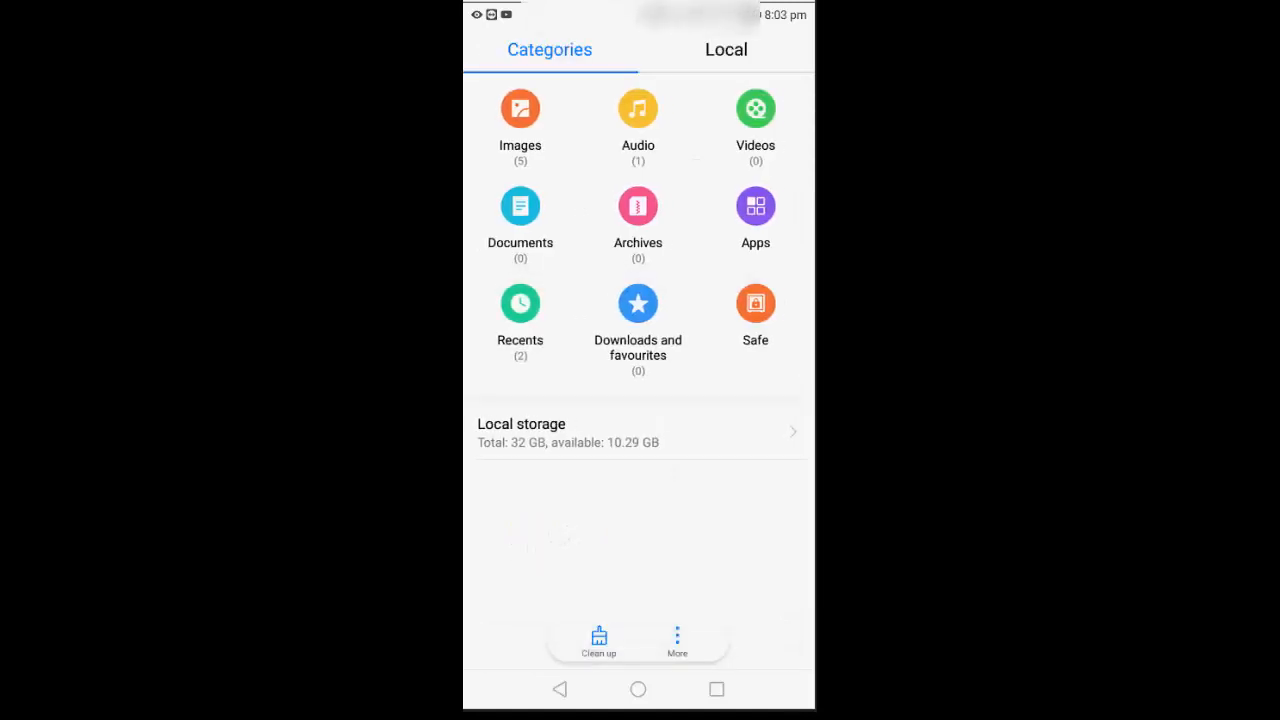
click(638, 690)
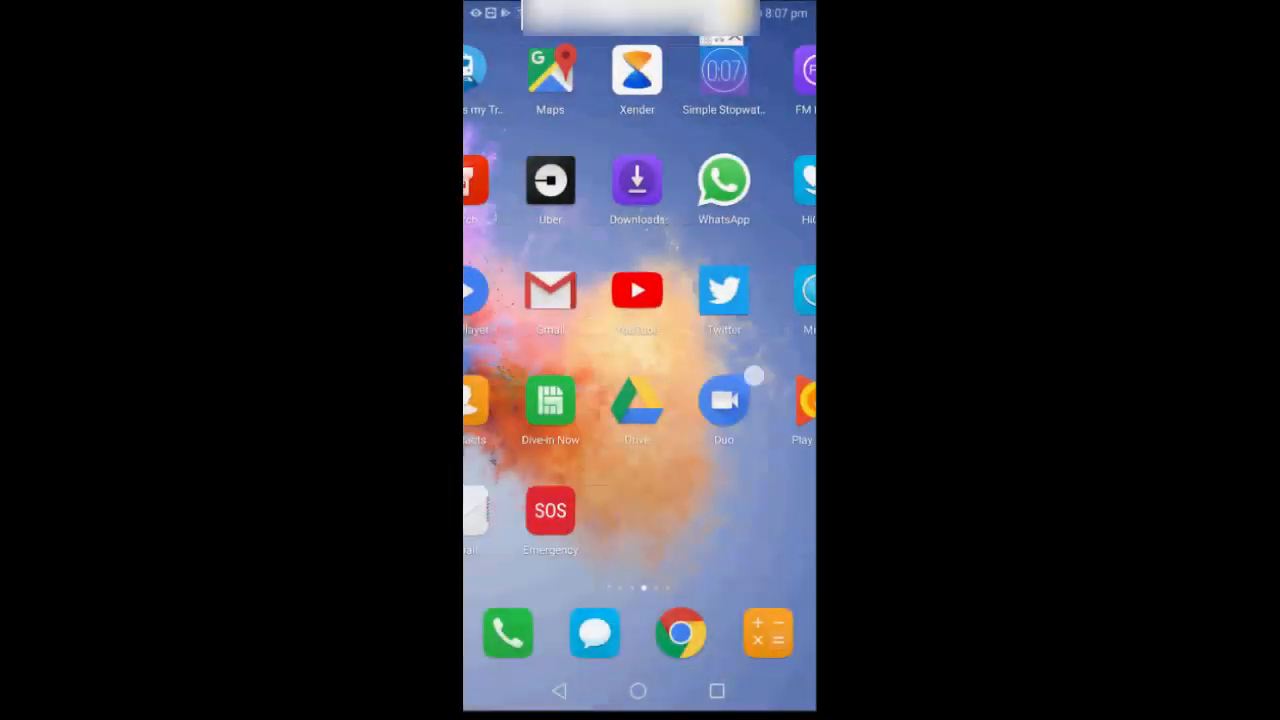
On the main home page, uninstall Asphalt Nitro and Bubble Bash 3, confirming each
scroll(left, 3)
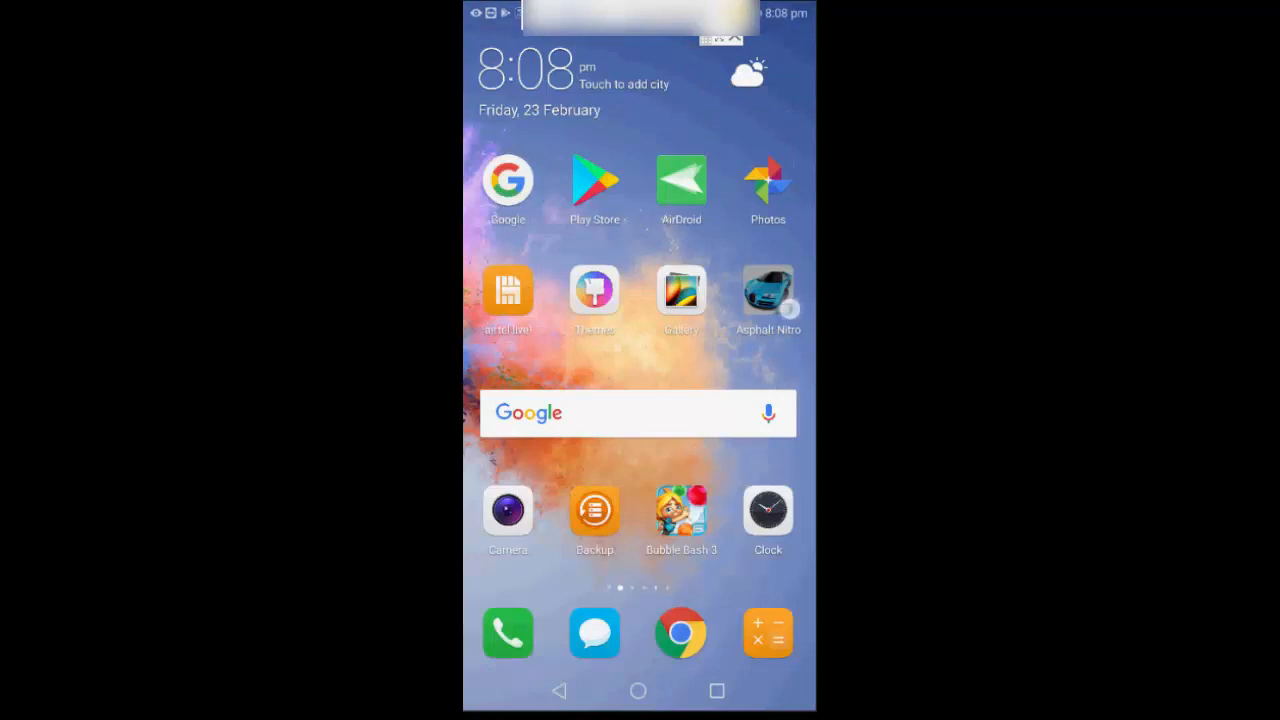
click(768, 290)
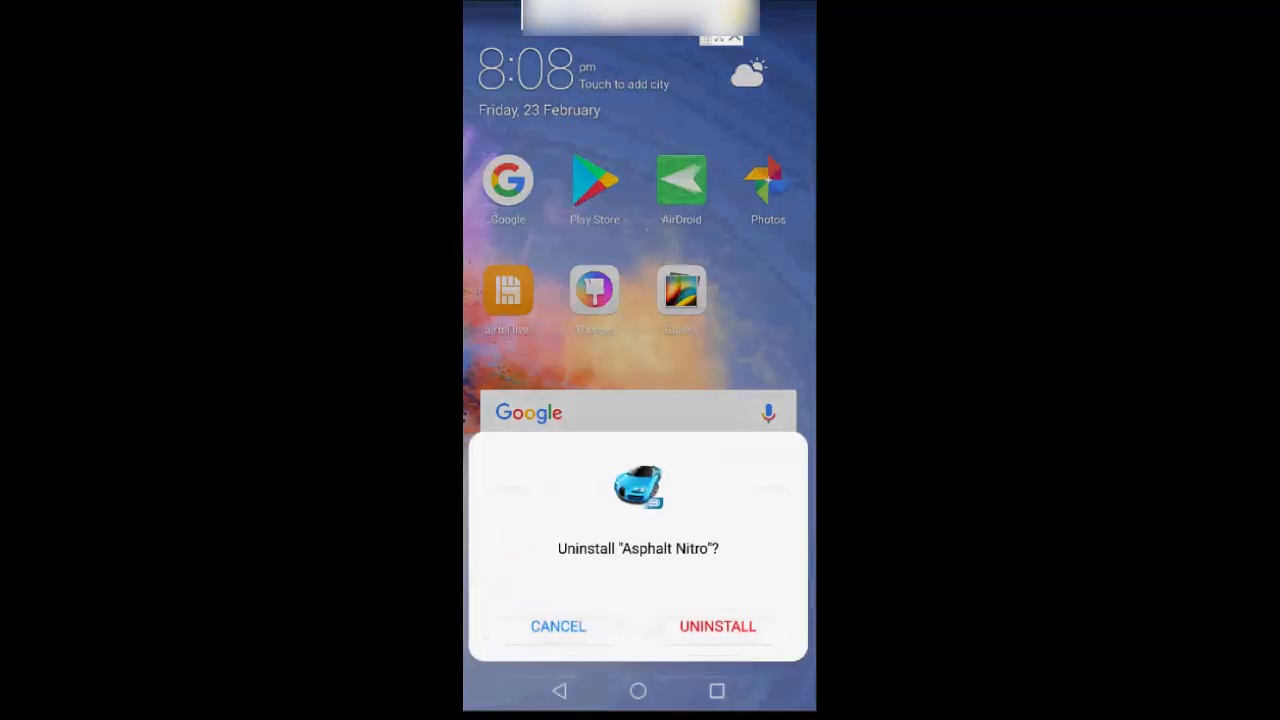
click(717, 626)
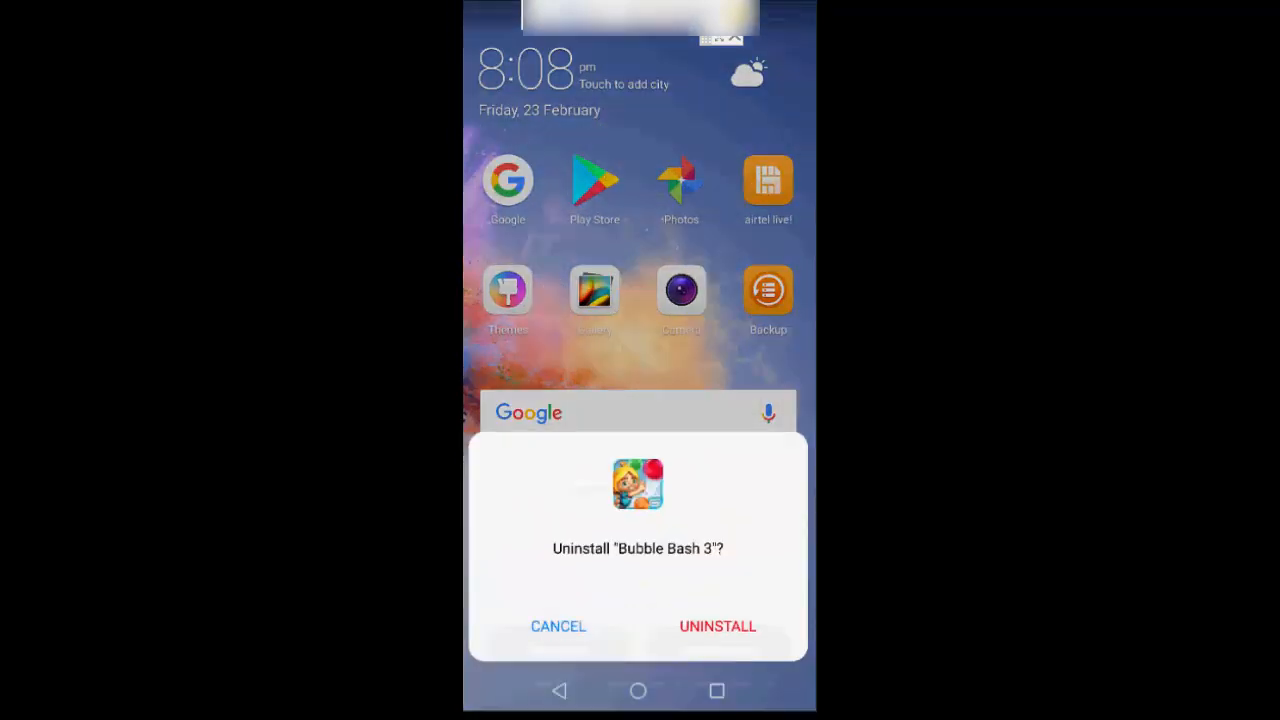
click(717, 626)
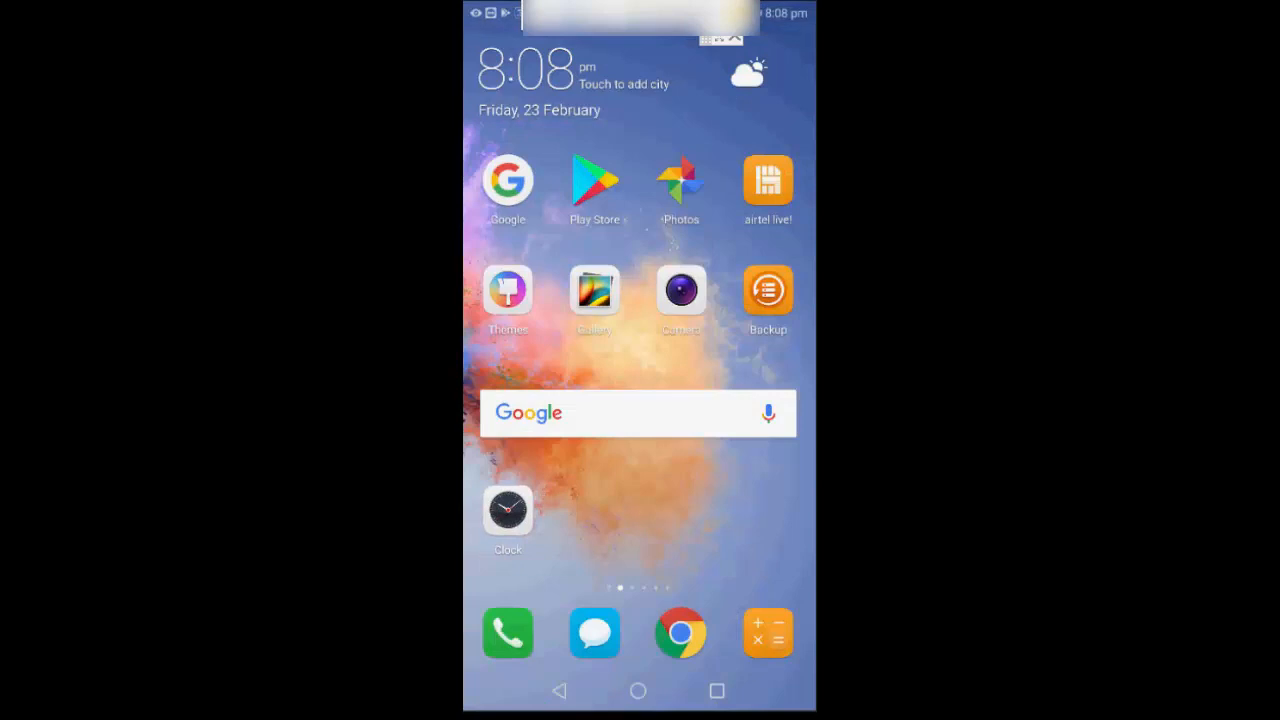